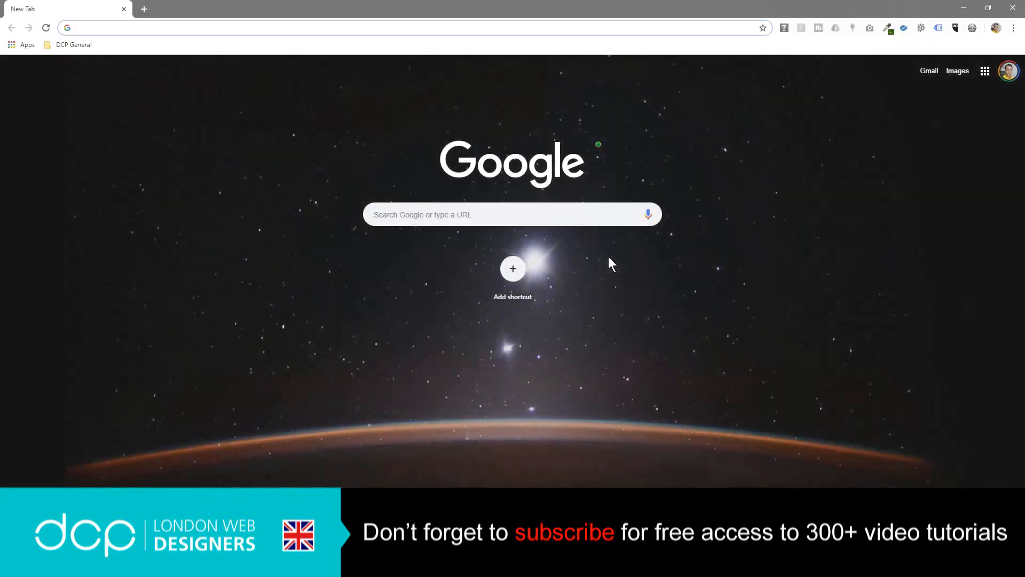
# Search Google for 'open office'
pyautogui.write('open office')
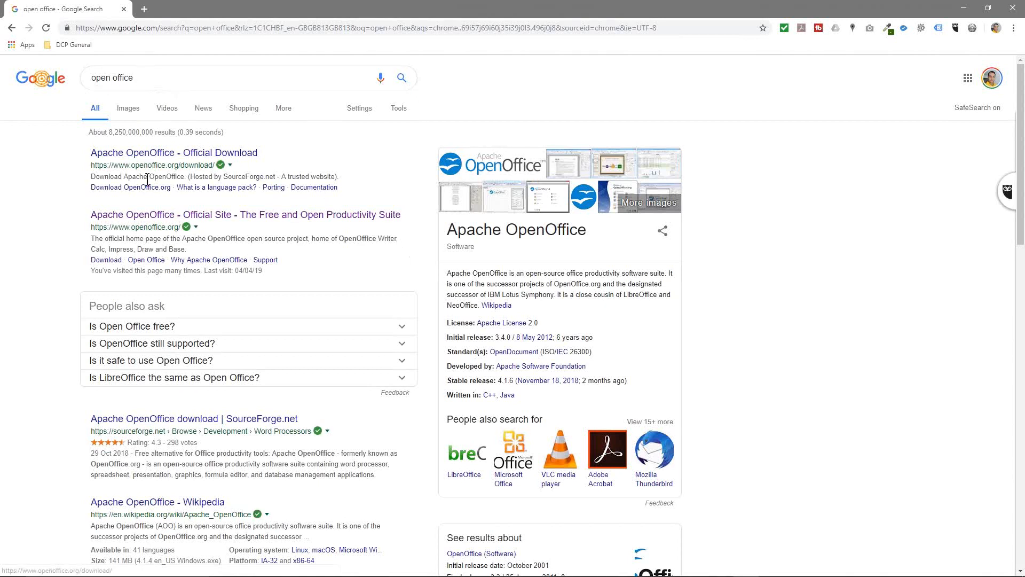
pyautogui.moveTo(199, 223)
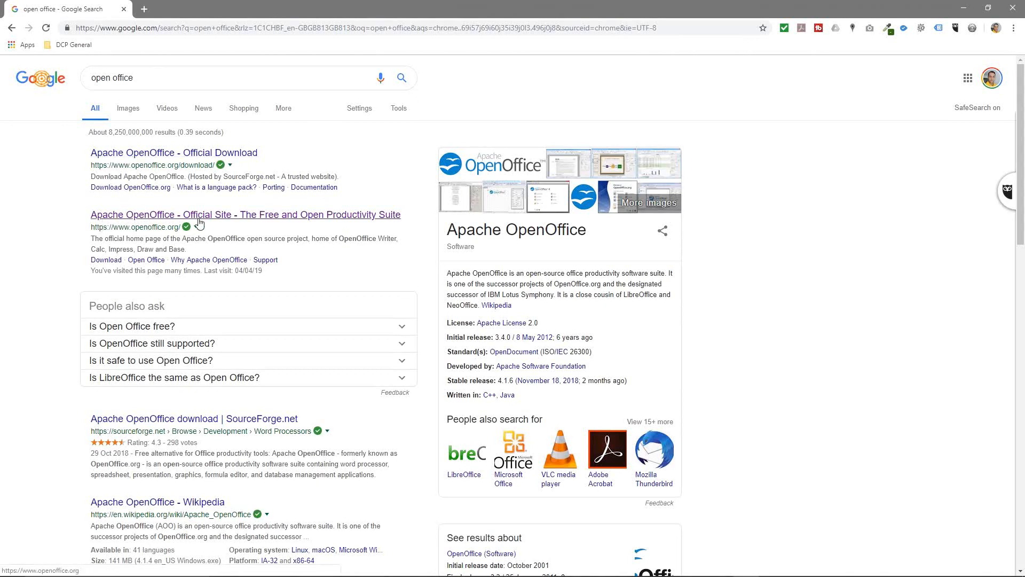
pyautogui.moveTo(242, 221)
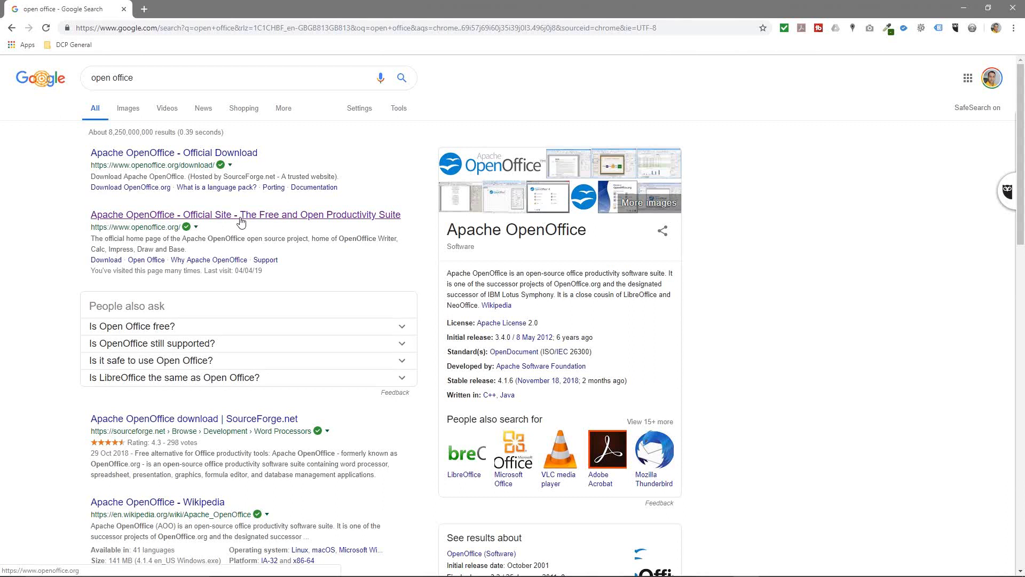
# Open the 'Apache OpenOffice - Official Site' result at openoffice.org
pyautogui.click(244, 215)
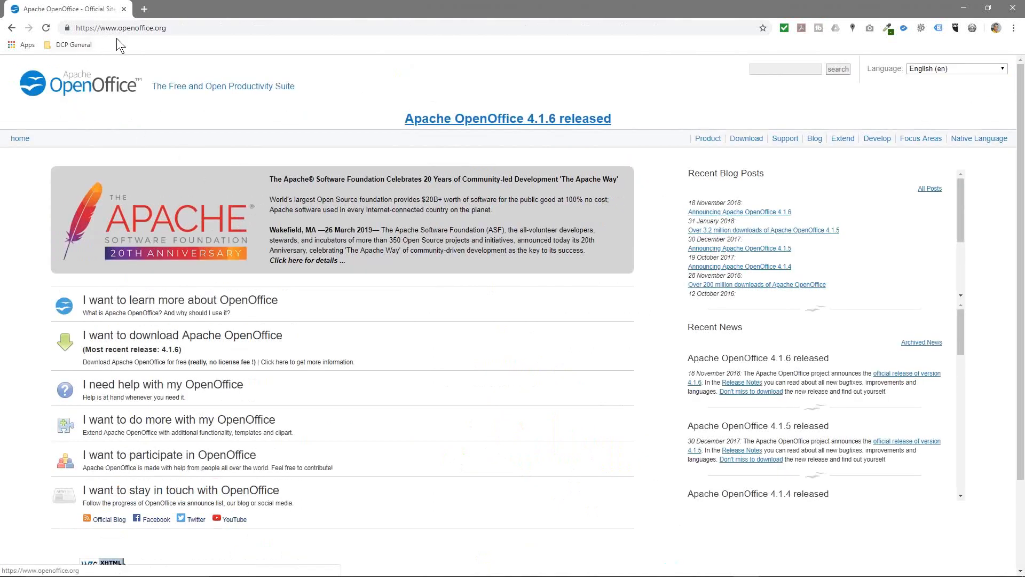
pyautogui.moveTo(170, 47)
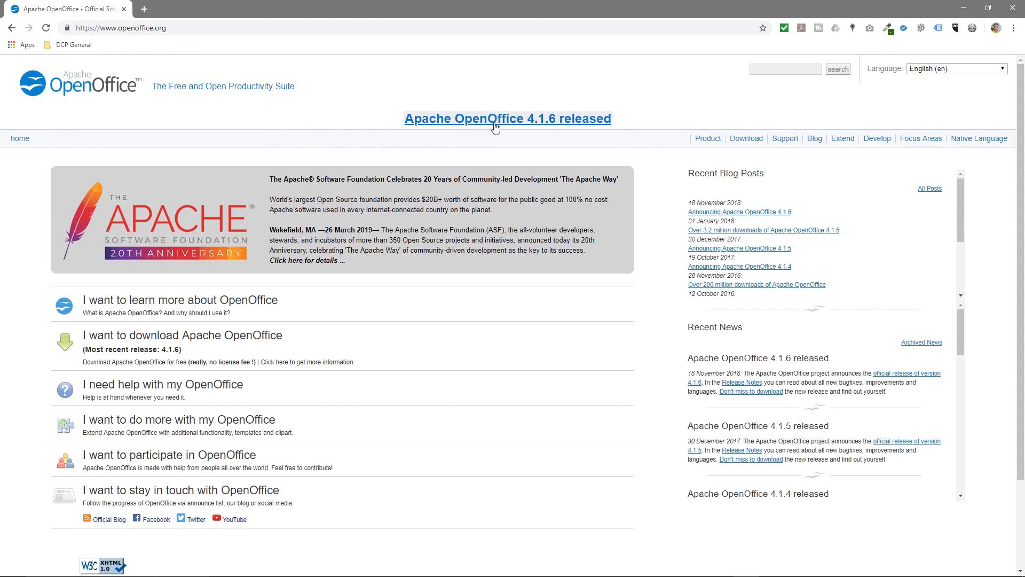
pyautogui.moveTo(486, 118)
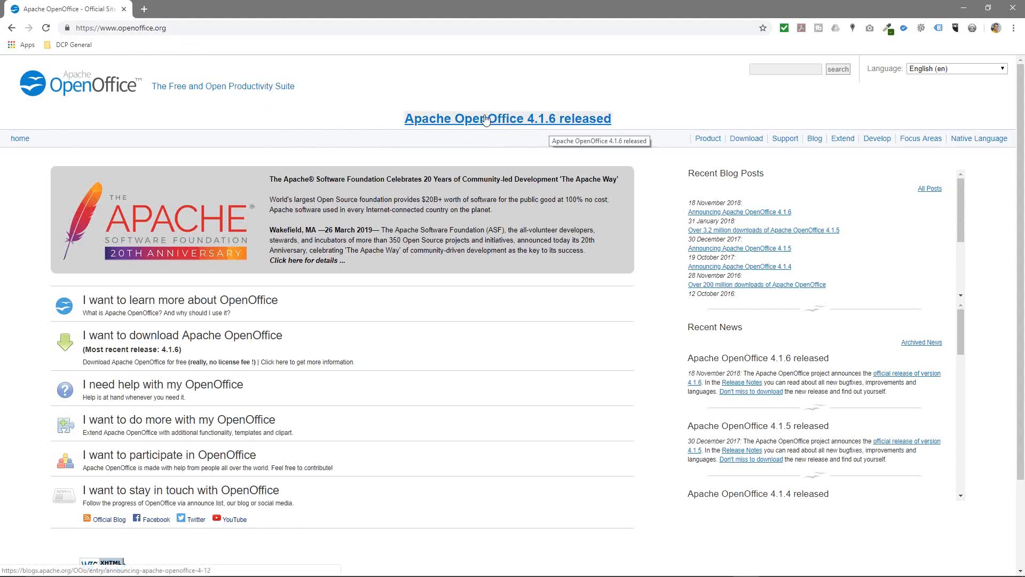
pyautogui.moveTo(365, 145)
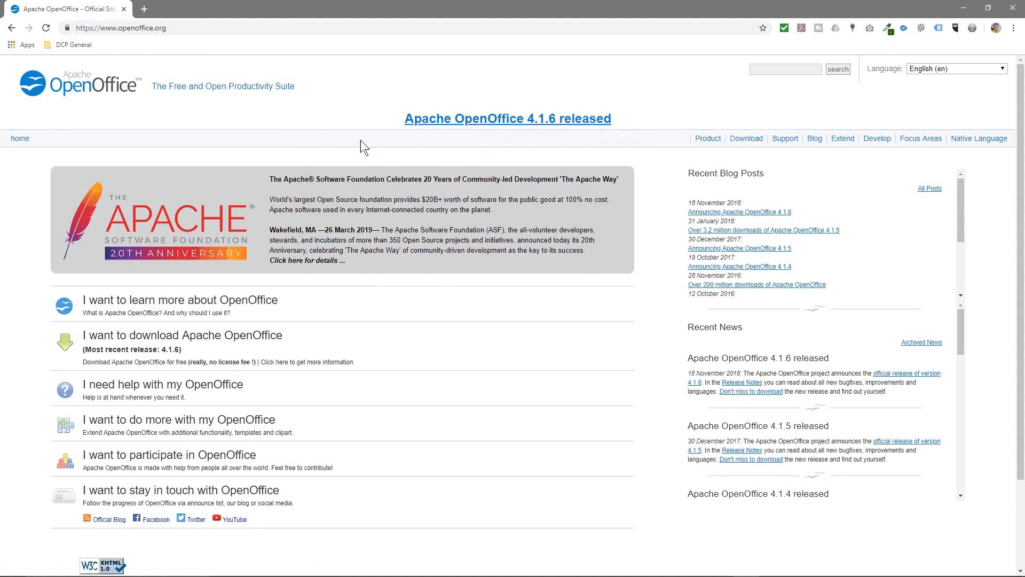
pyautogui.moveTo(211, 254)
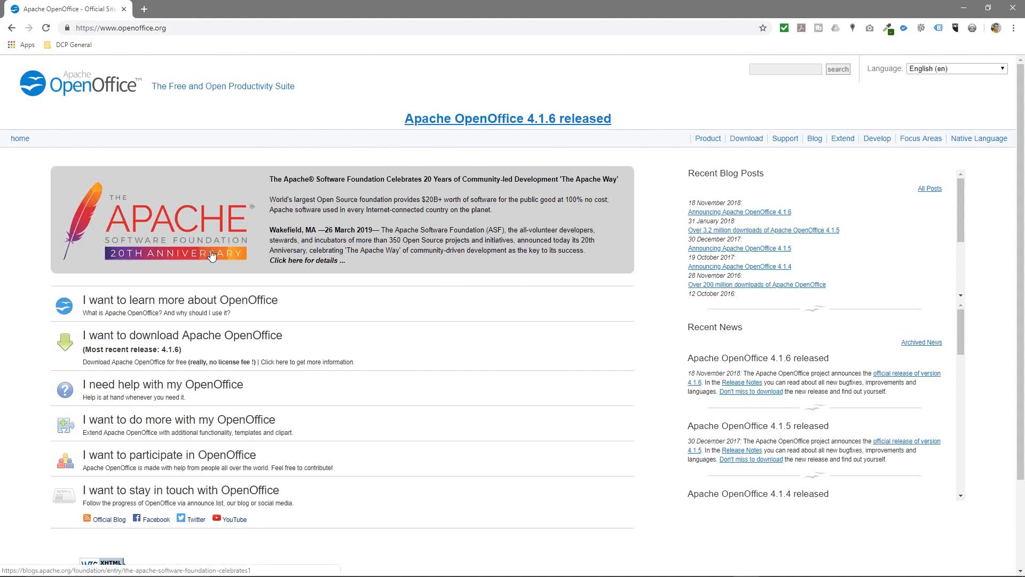
pyautogui.moveTo(284, 222)
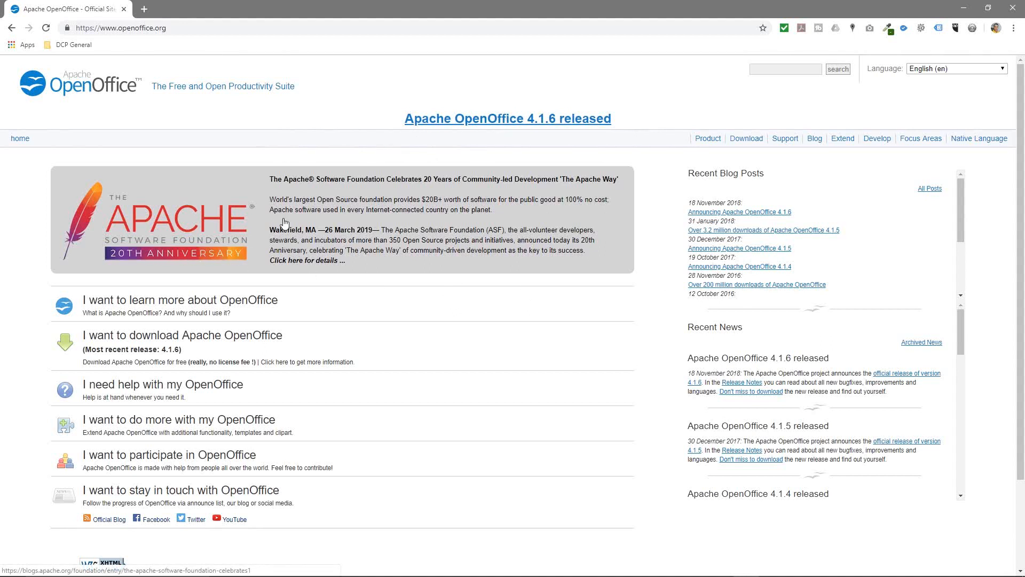
pyautogui.moveTo(303, 271)
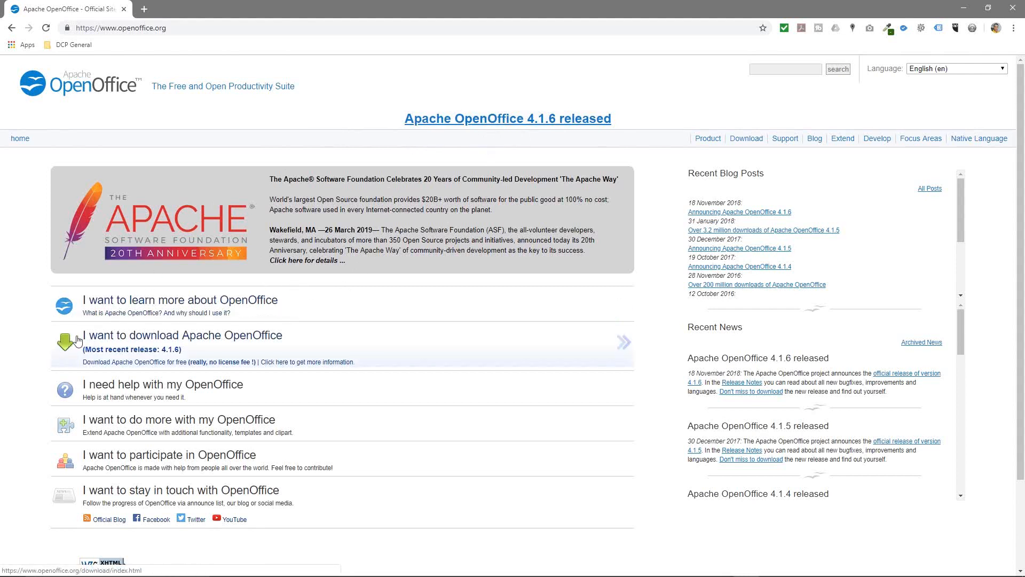
pyautogui.moveTo(252, 342)
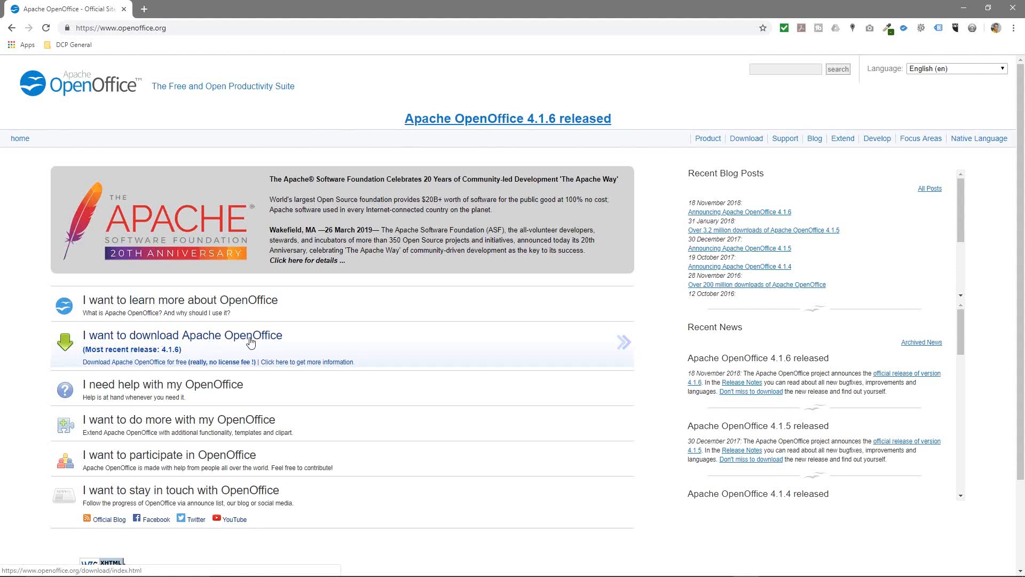
# Go to the download page and choose Windows (EXE), English [British] and version 4.1.6
pyautogui.click(182, 335)
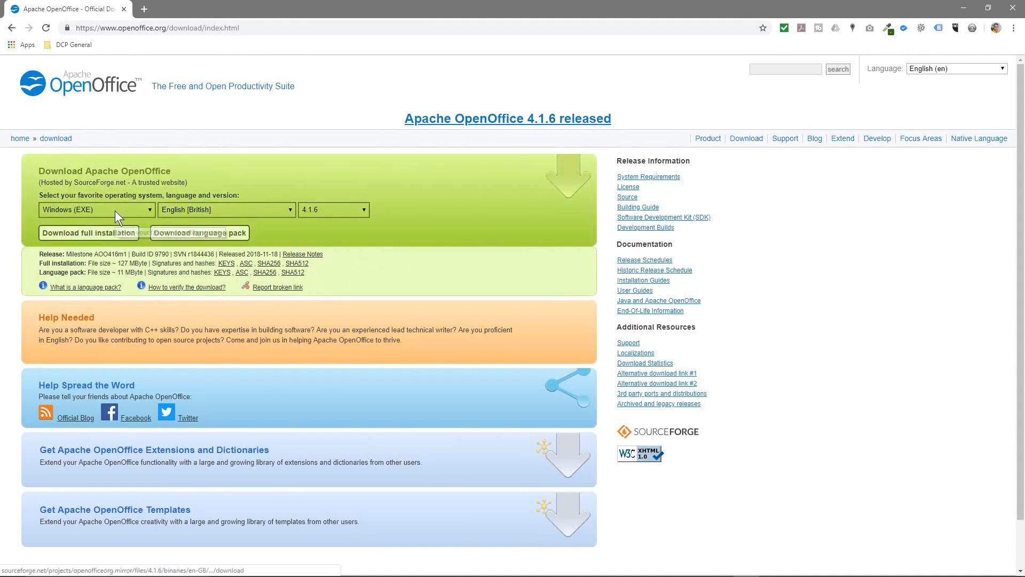
pyautogui.click(97, 210)
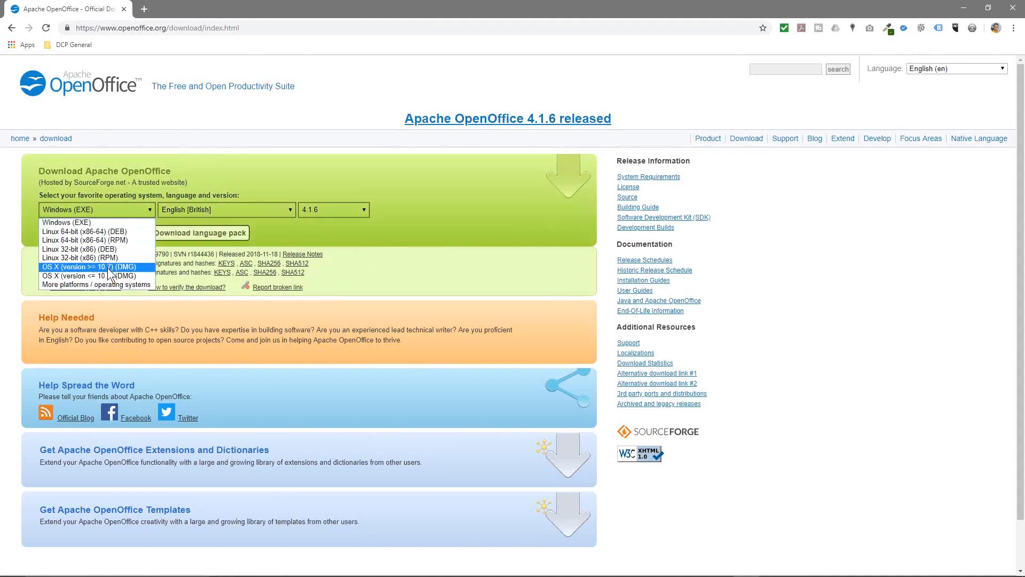
pyautogui.moveTo(96, 284)
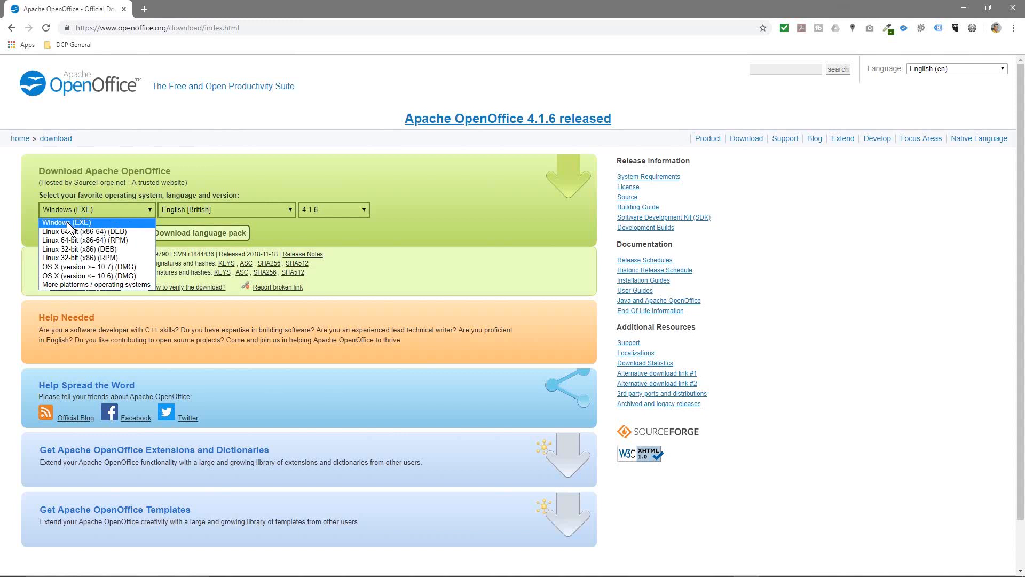
pyautogui.click(66, 222)
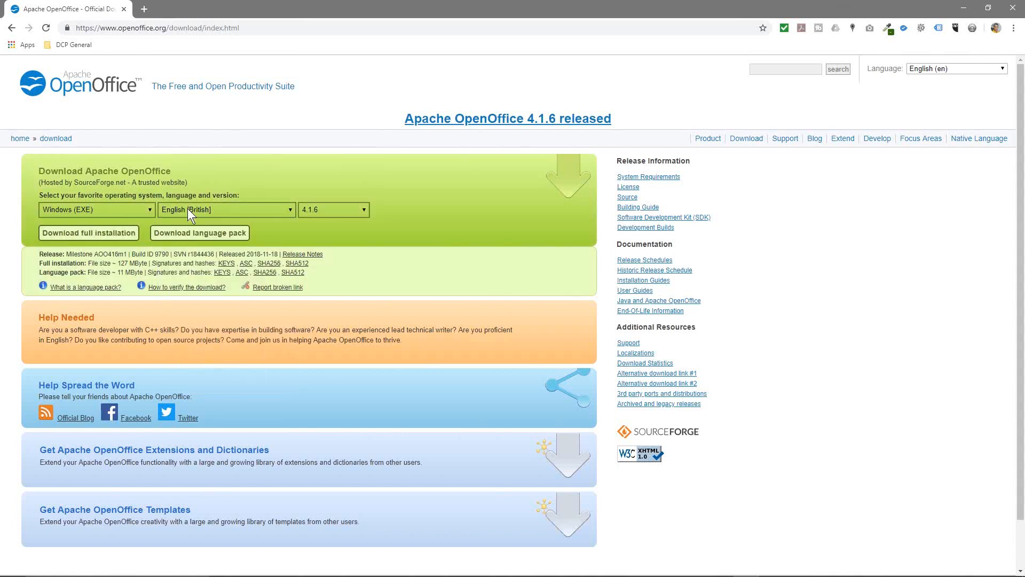
pyautogui.click(333, 210)
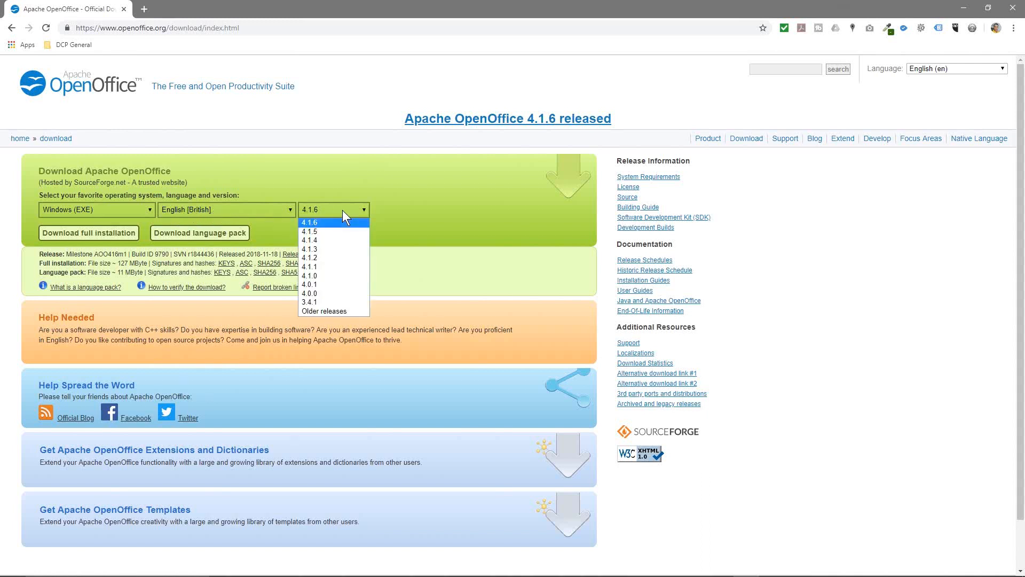
pyautogui.click(333, 209)
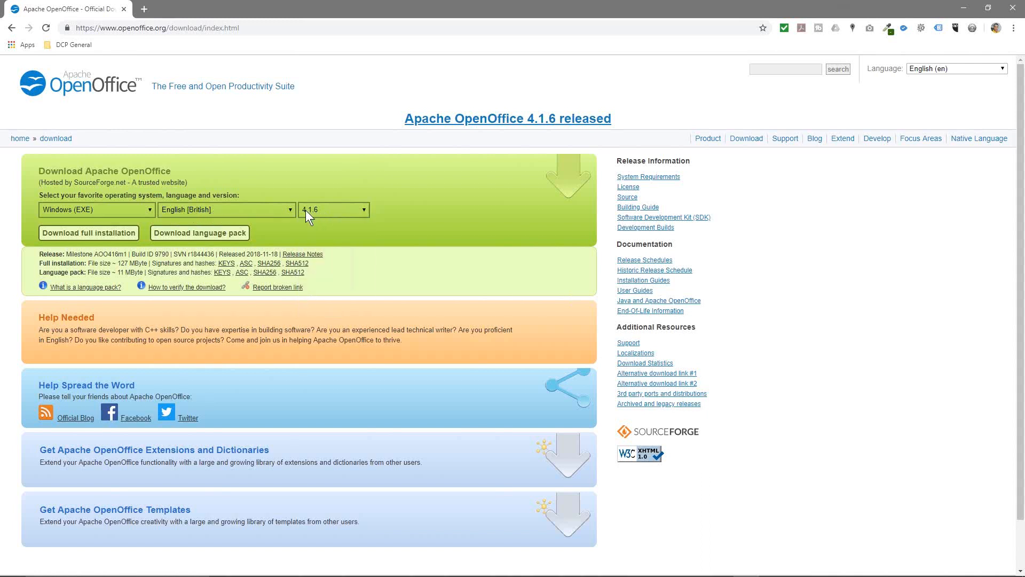
pyautogui.click(334, 209)
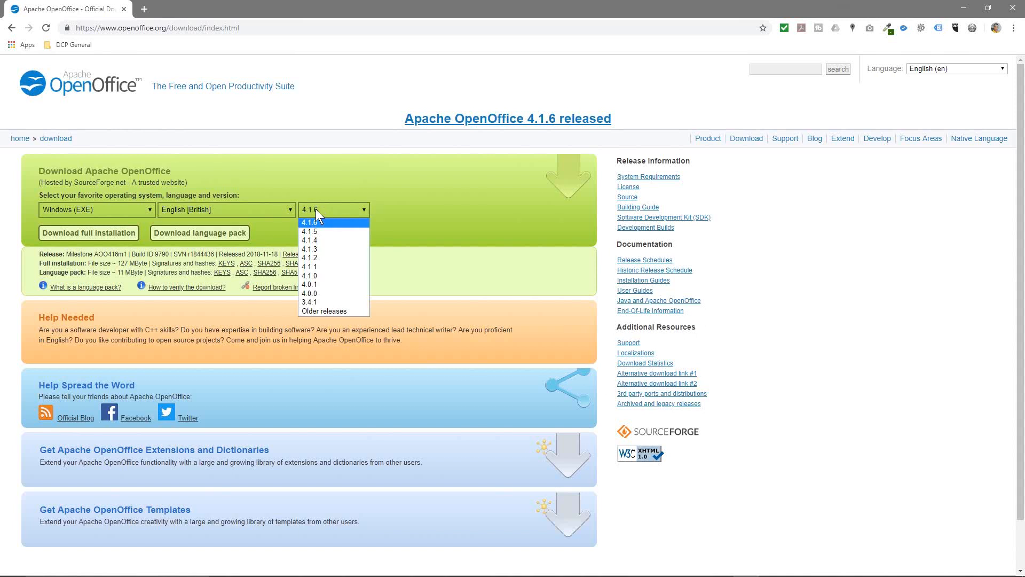
pyautogui.click(333, 210)
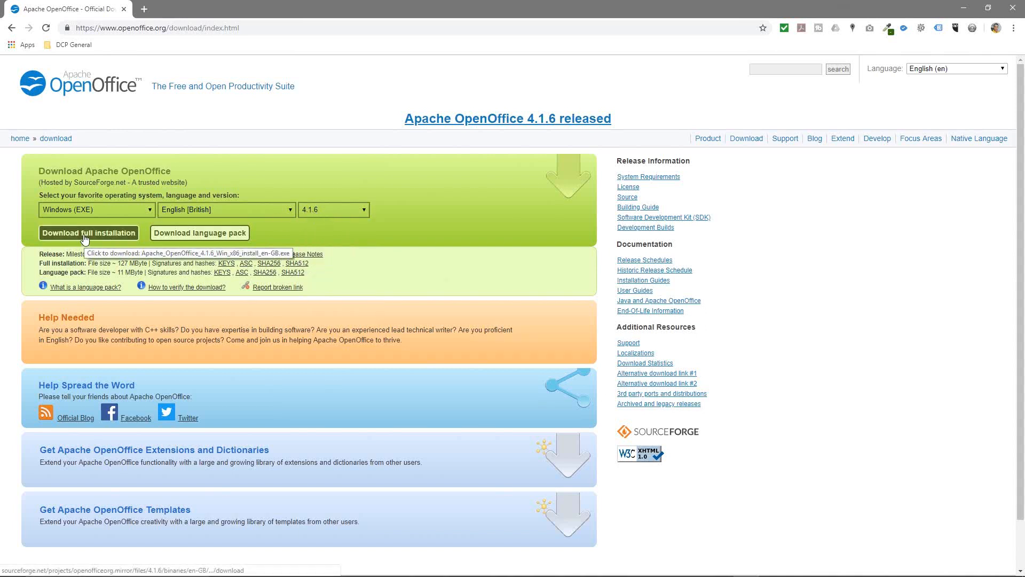
# Download the full installation and dismiss the SourceForge privacy notice
pyautogui.click(89, 233)
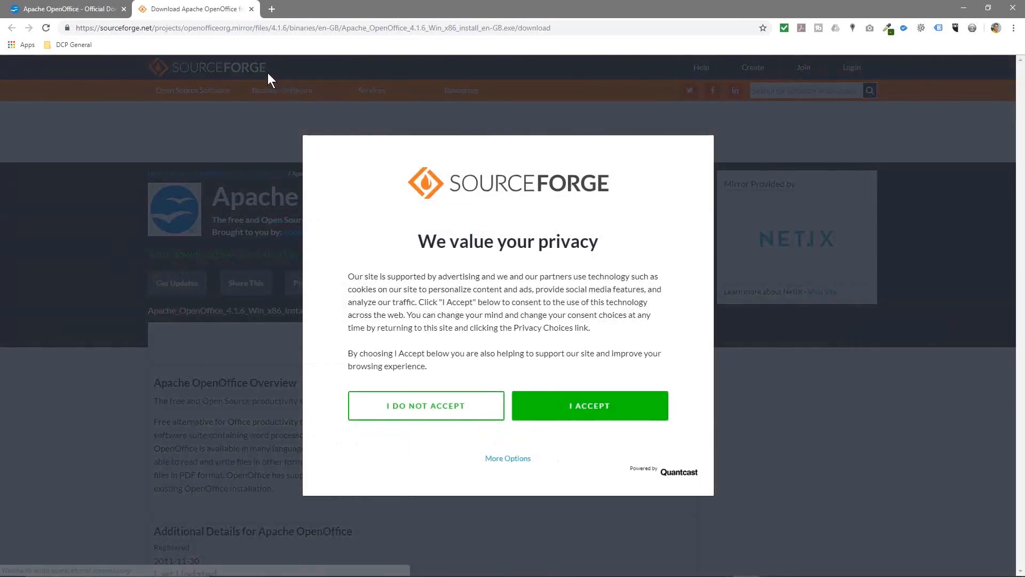
pyautogui.click(589, 405)
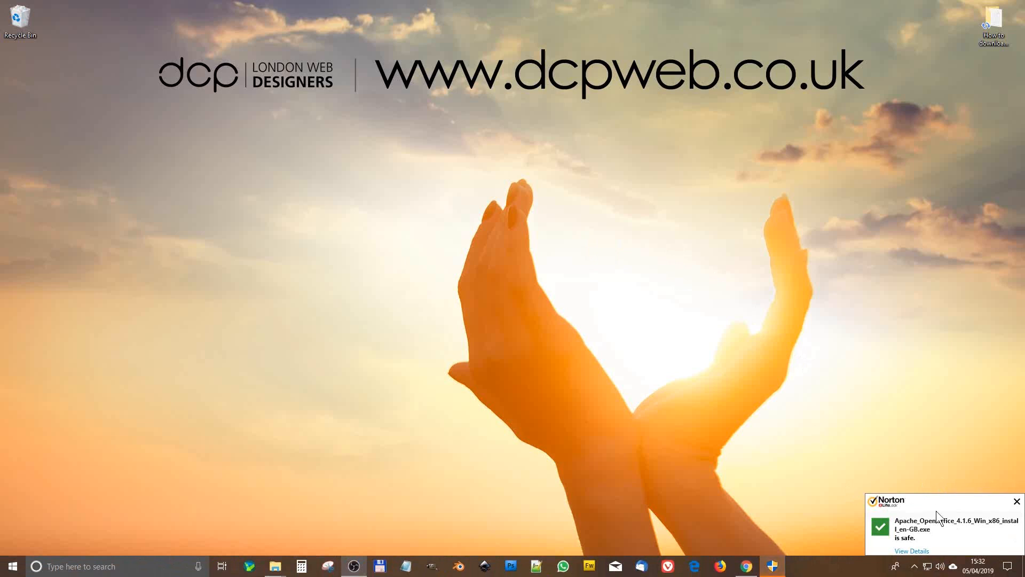
pyautogui.moveTo(995, 519)
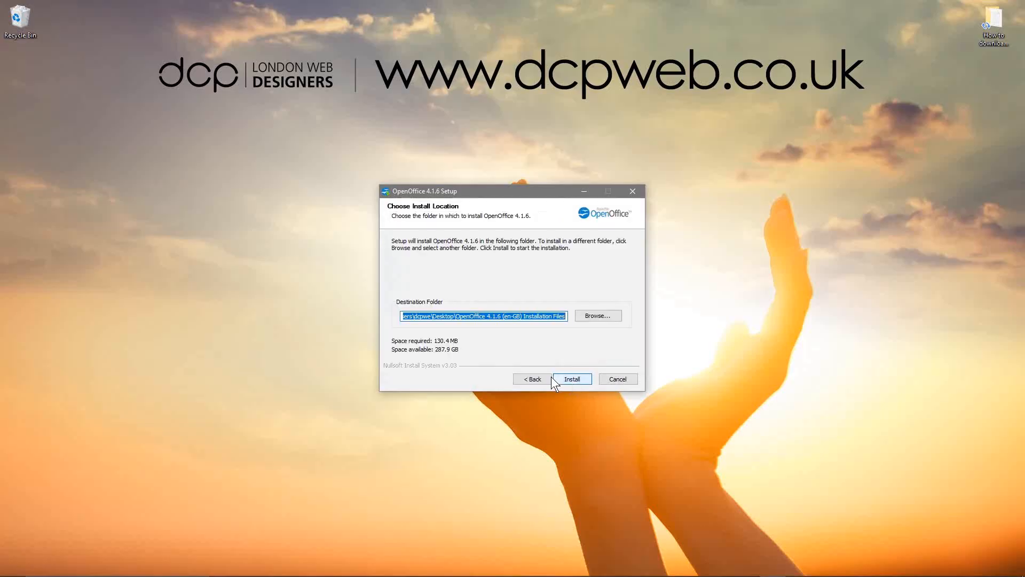
# Extract setup files and install for all users, Complete, with no desktop start link
pyautogui.click(571, 379)
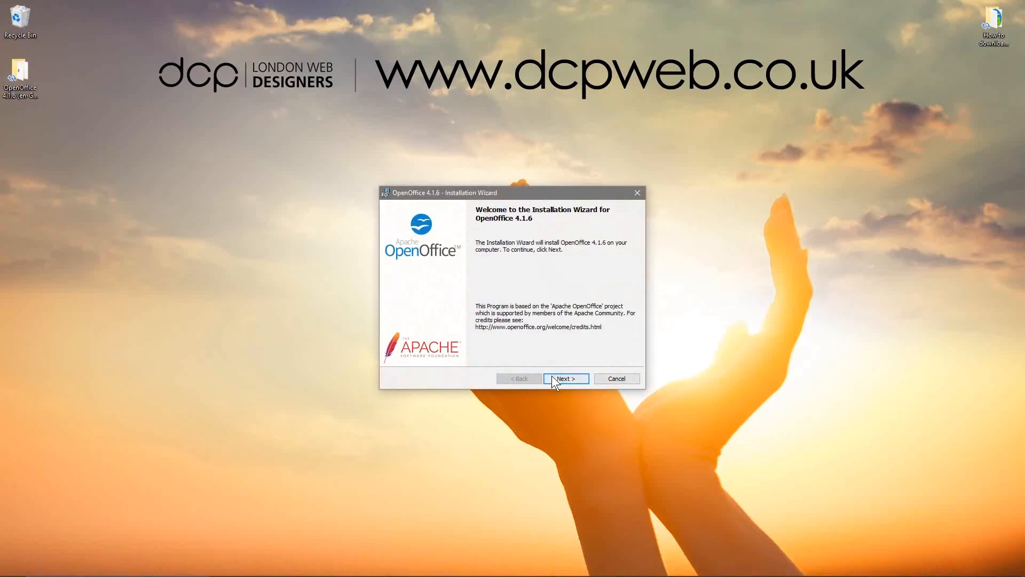
pyautogui.click(564, 379)
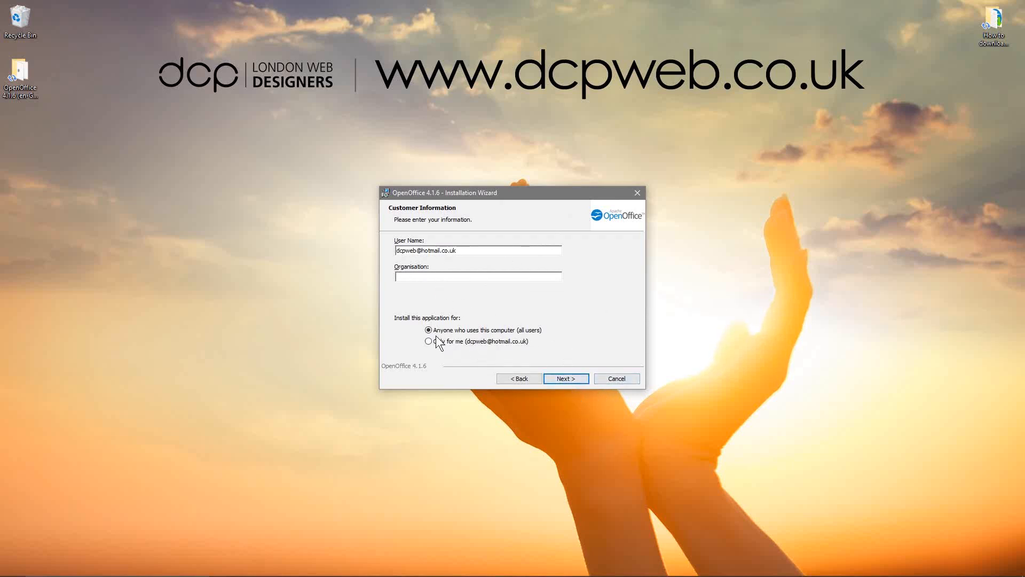
pyautogui.moveTo(491, 340)
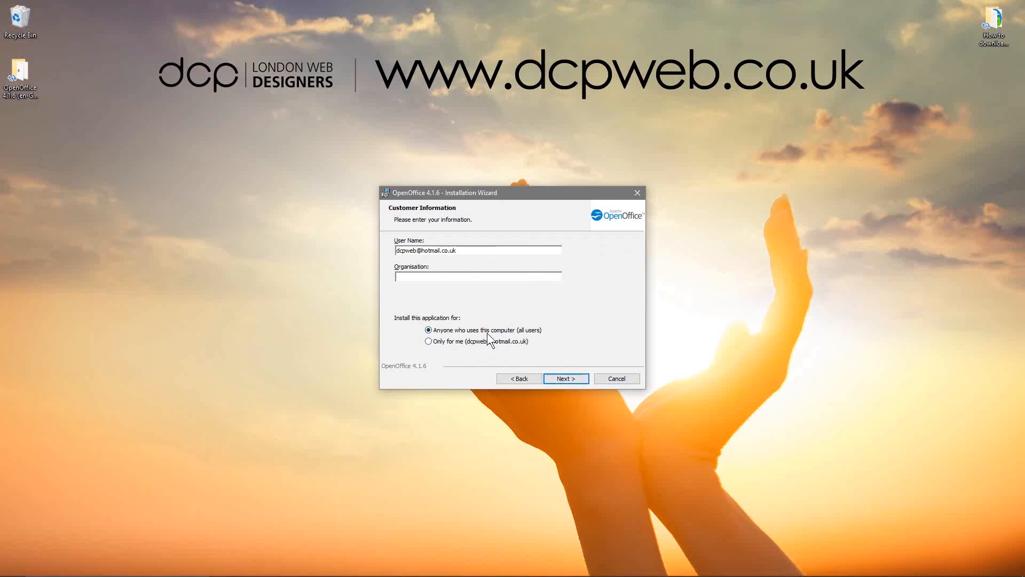
pyautogui.click(565, 378)
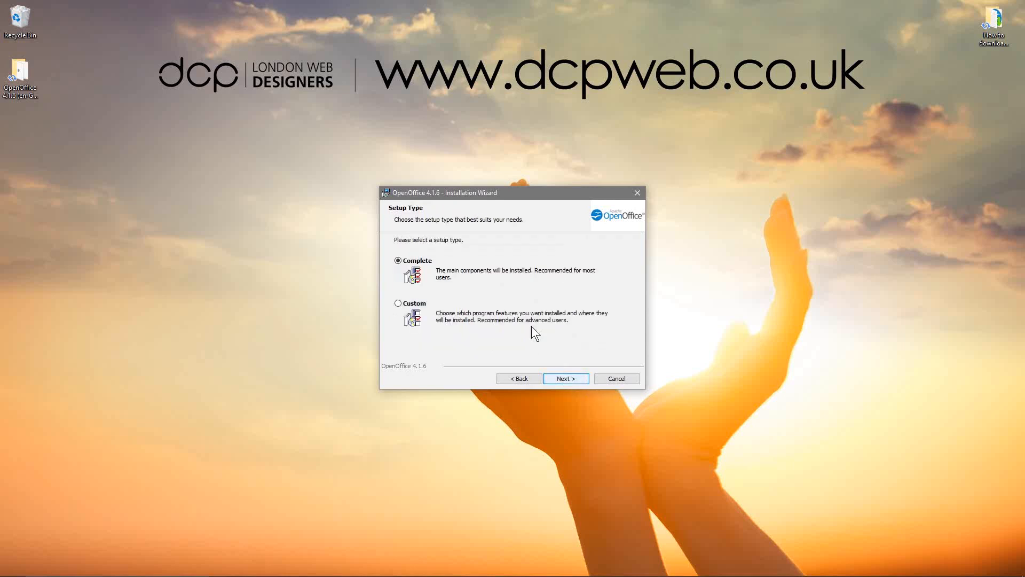
pyautogui.click(565, 378)
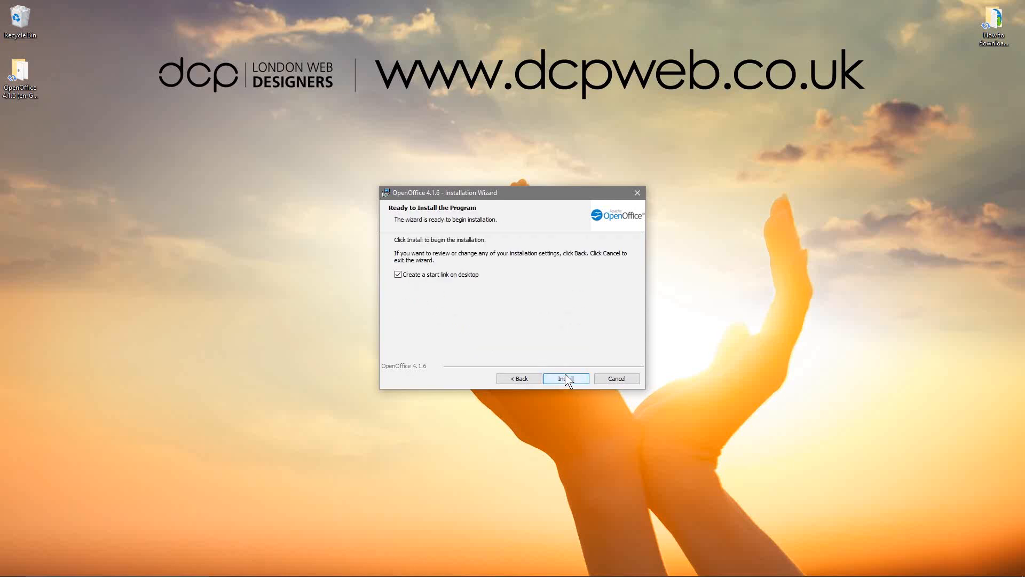
pyautogui.click(398, 274)
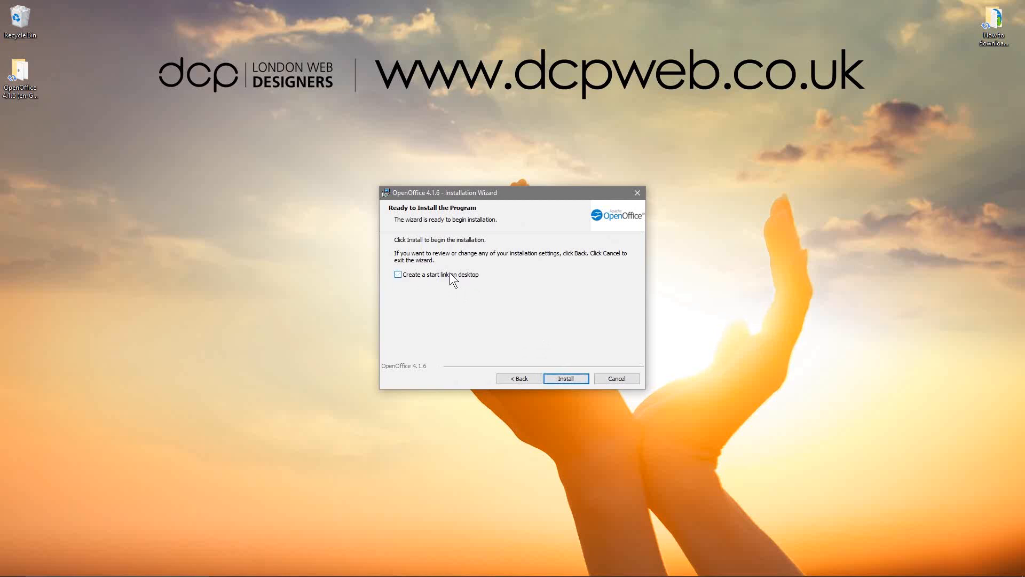
pyautogui.moveTo(123, 172)
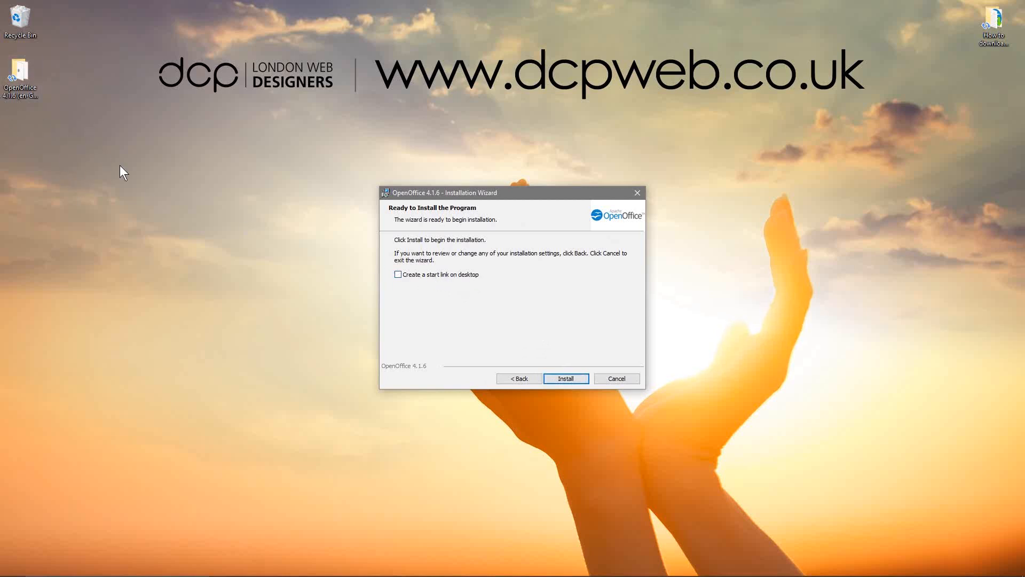
pyautogui.moveTo(534, 360)
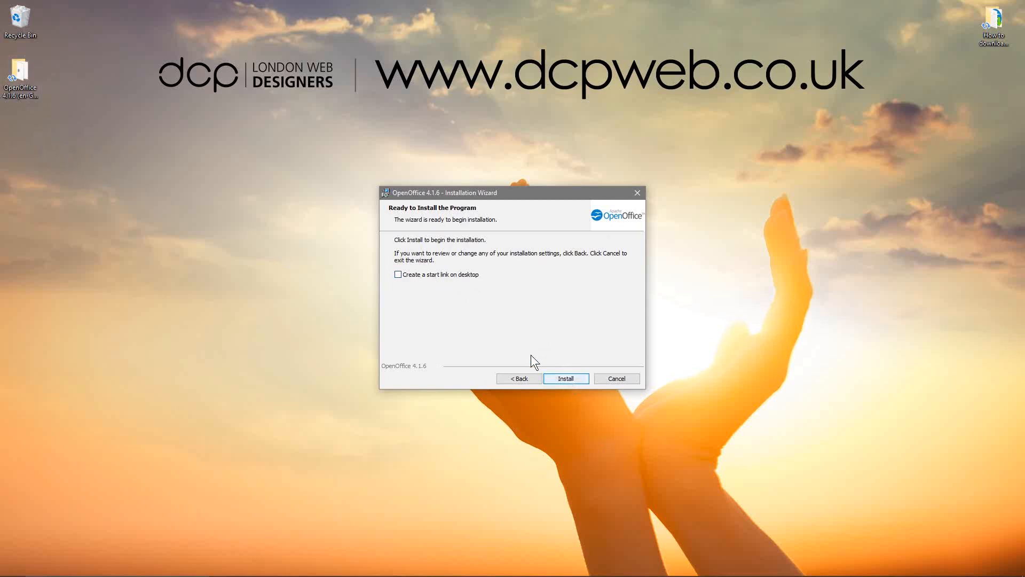
pyautogui.click(565, 378)
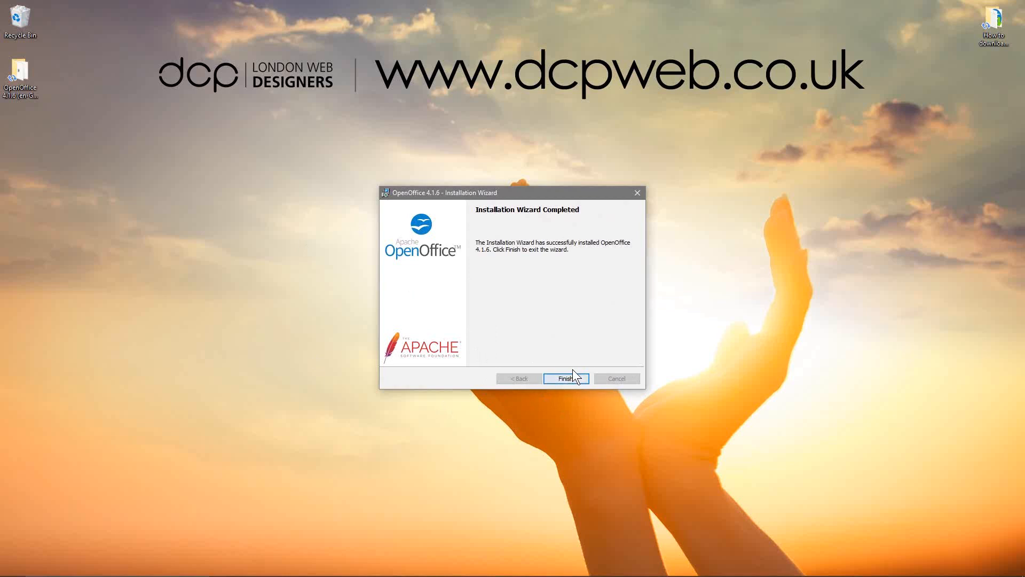
# Finish the wizard, delete the installation files folder, and empty the Recycle Bin
pyautogui.click(565, 379)
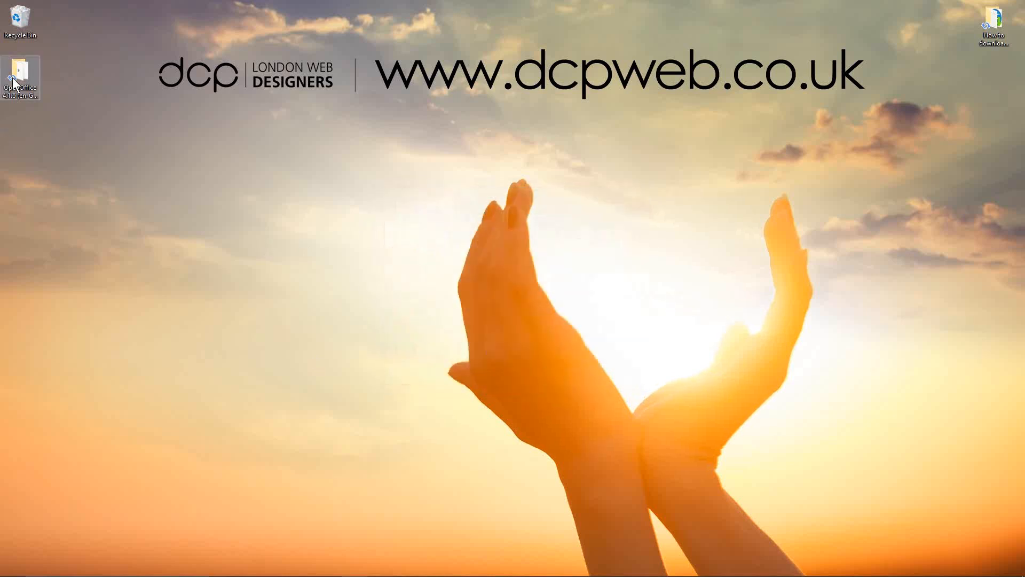
pyautogui.moveTo(21, 73)
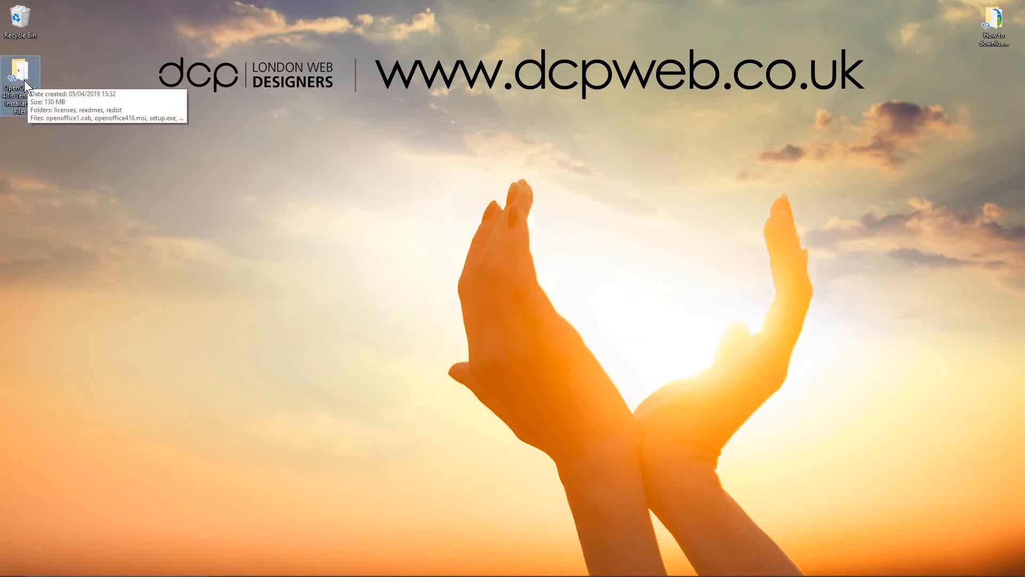
pyautogui.doubleClick(19, 69)
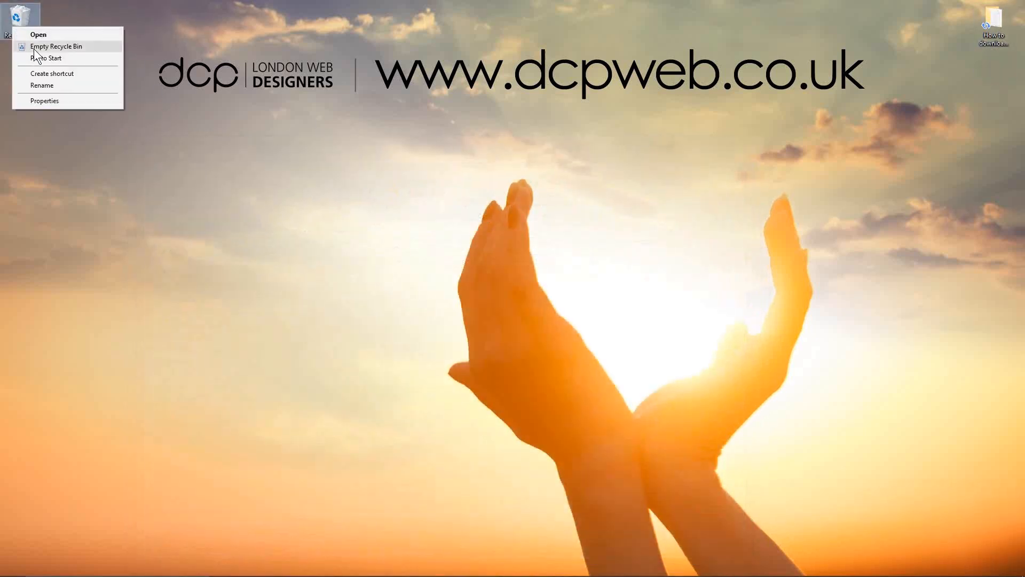
pyautogui.click(11, 566)
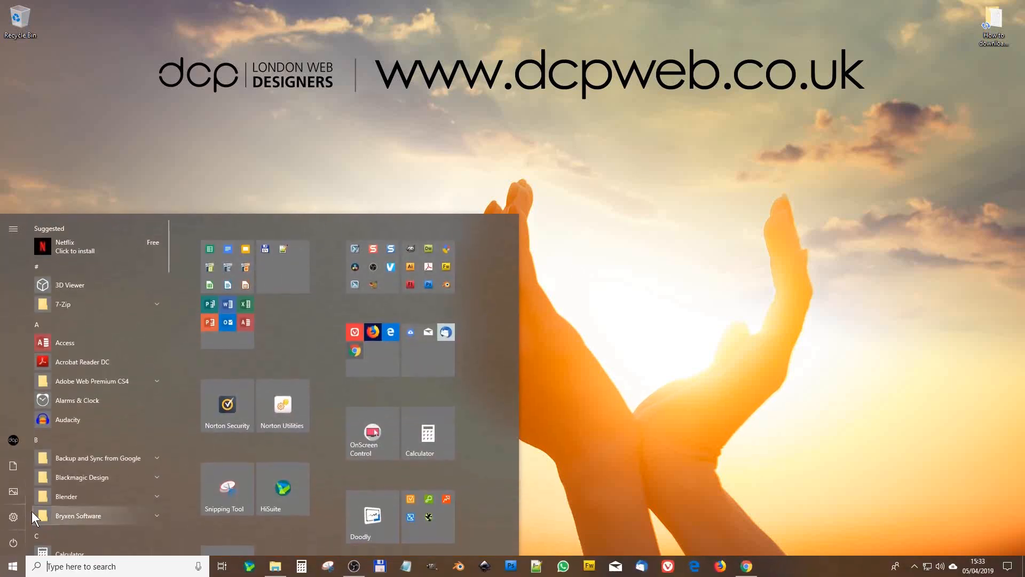
# Scroll the Start menu to OpenOffice 4.1.6, expand the group, and launch OpenOffice
pyautogui.scroll(-3)
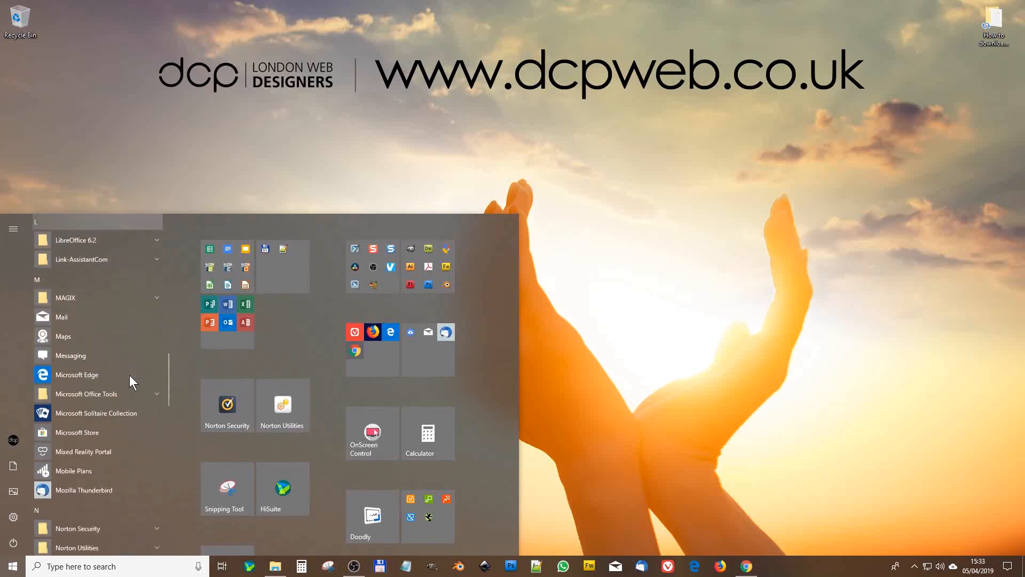
pyautogui.scroll(-3)
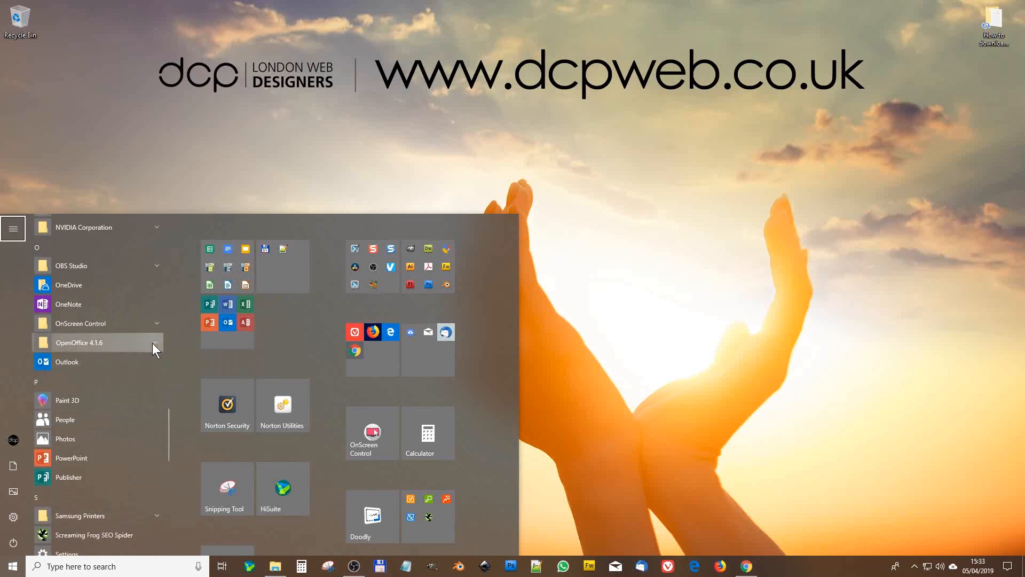
pyautogui.click(79, 342)
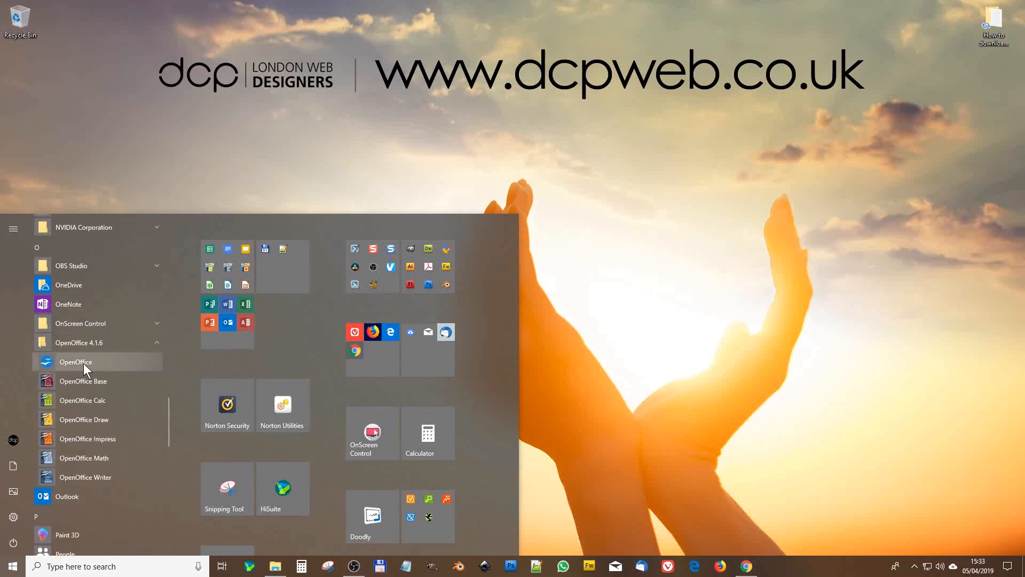
pyautogui.click(76, 361)
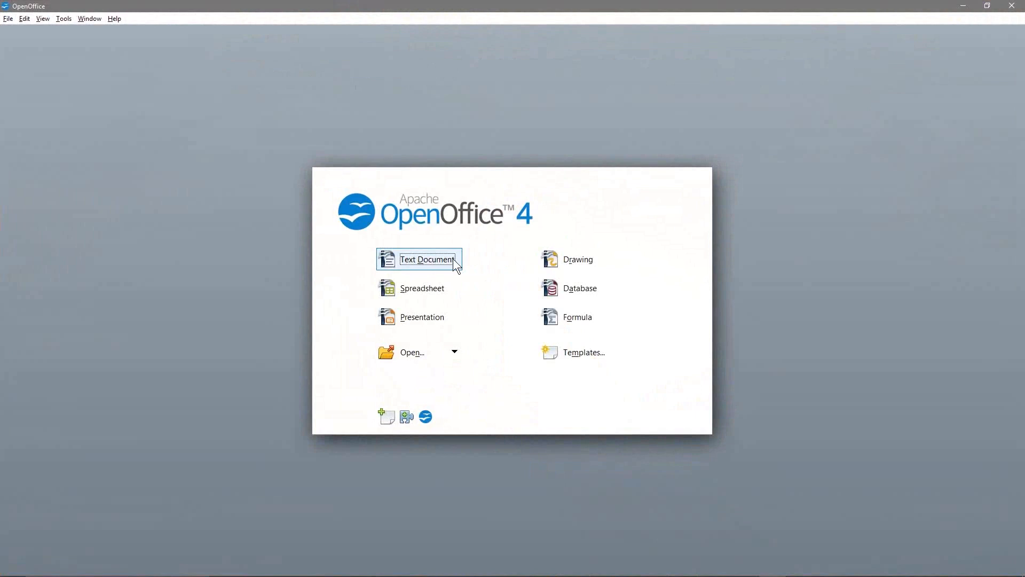
pyautogui.moveTo(422, 288)
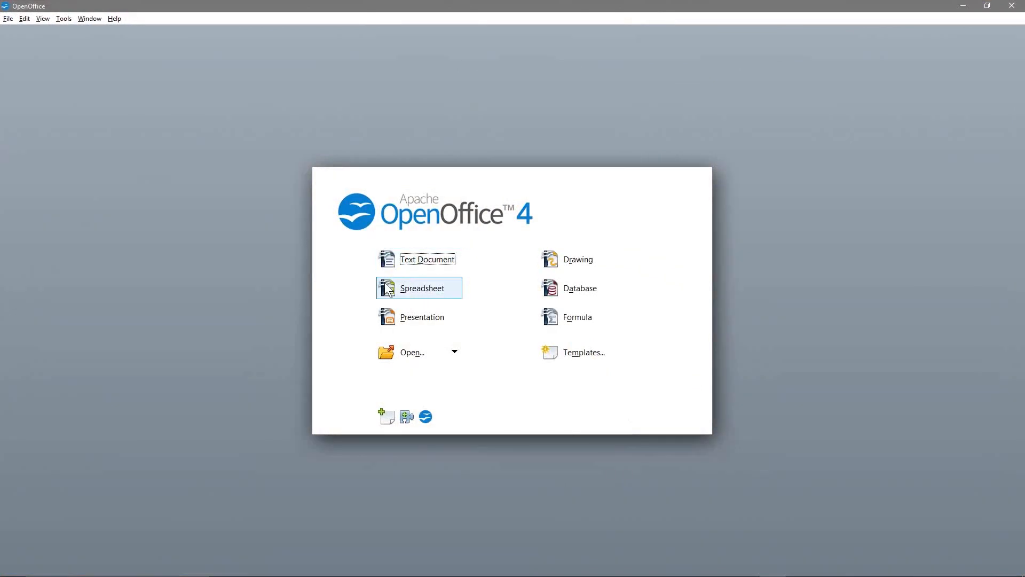
pyautogui.moveTo(422, 317)
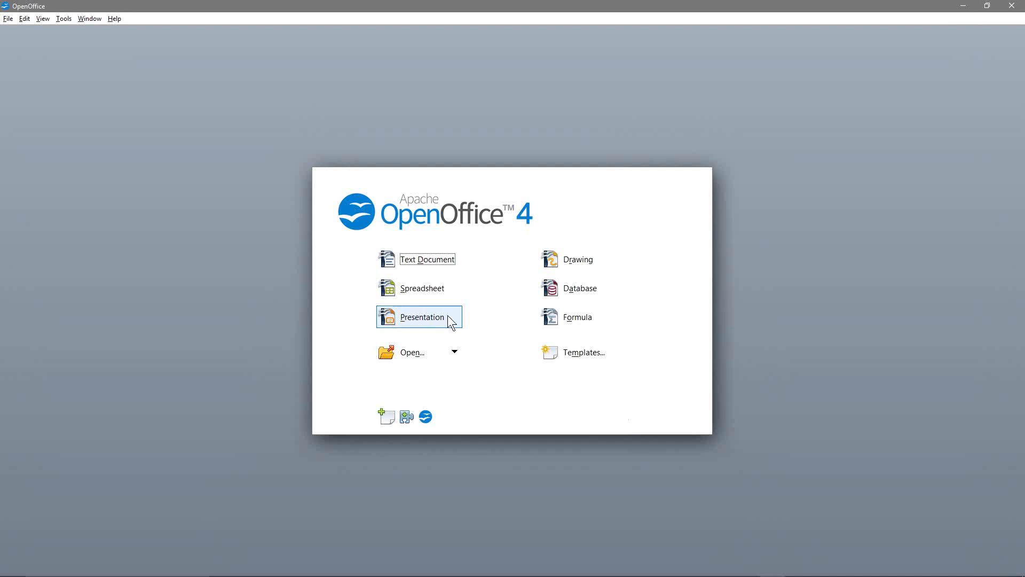
pyautogui.moveTo(571, 289)
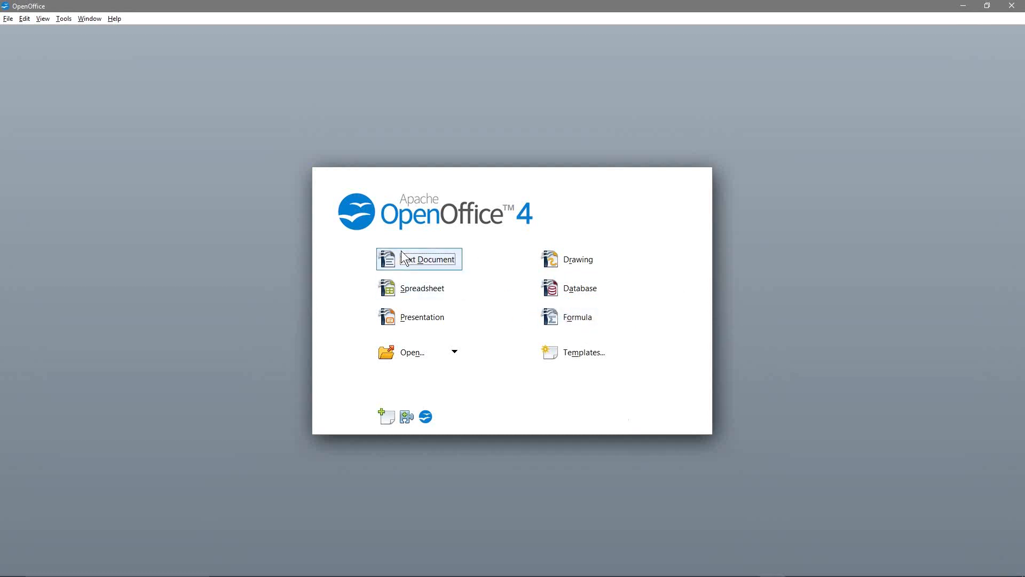
# Create a blank Text Document, then bring up the Start menu's pinned OpenOffice tiles
pyautogui.click(427, 259)
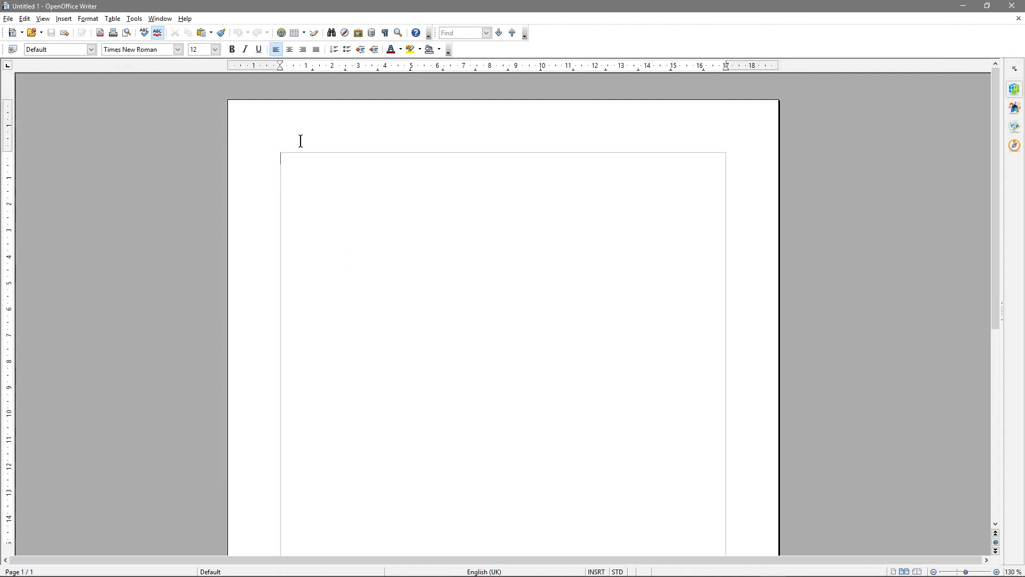
pyautogui.moveTo(190, 222)
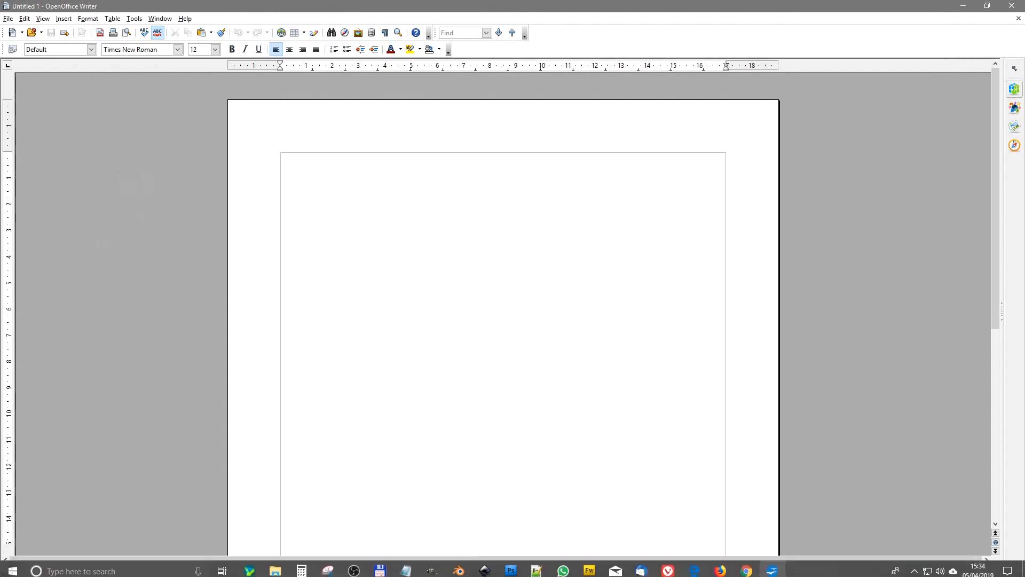
pyautogui.click(11, 566)
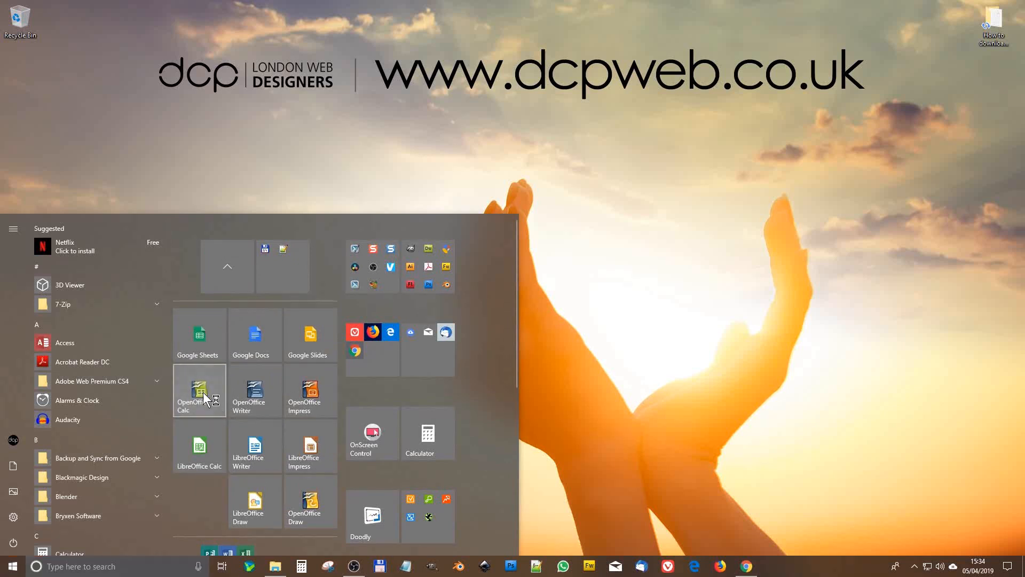
# Launch Calc from its pinned tile and select cells A1 to K36
pyautogui.click(198, 391)
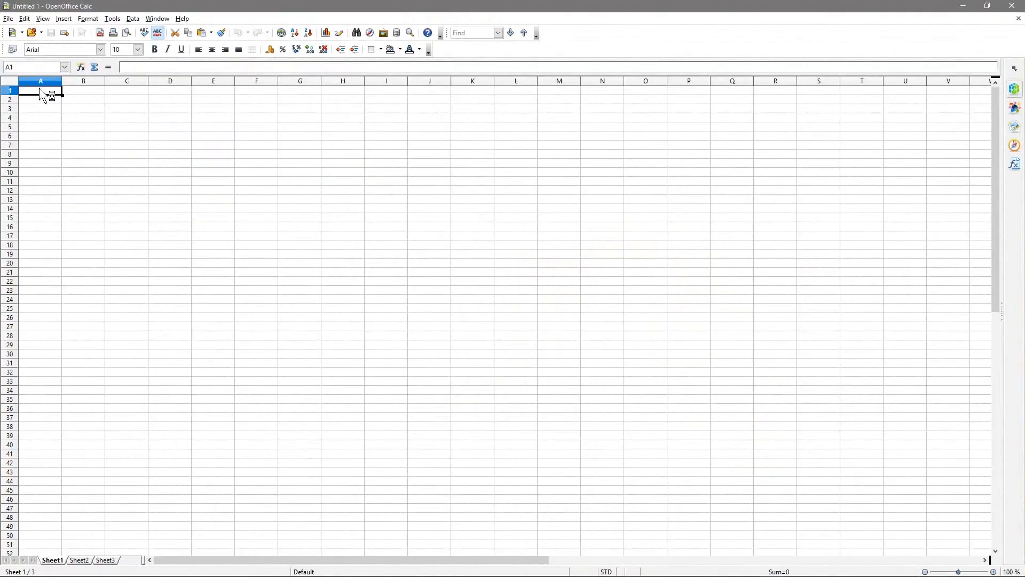
pyautogui.moveTo(40, 90); pyautogui.dragTo(775, 536)
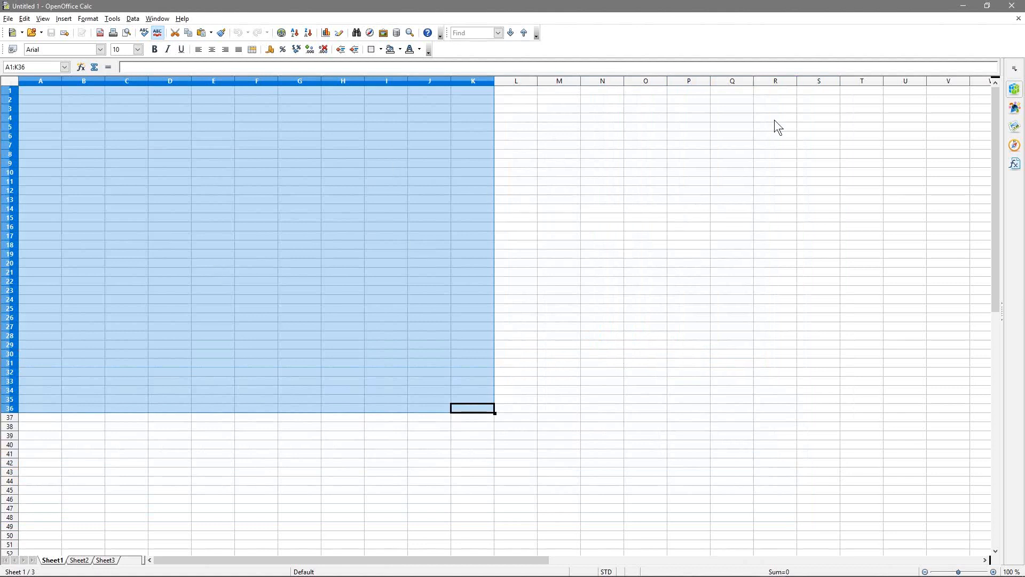
pyautogui.moveTo(1014, 7)
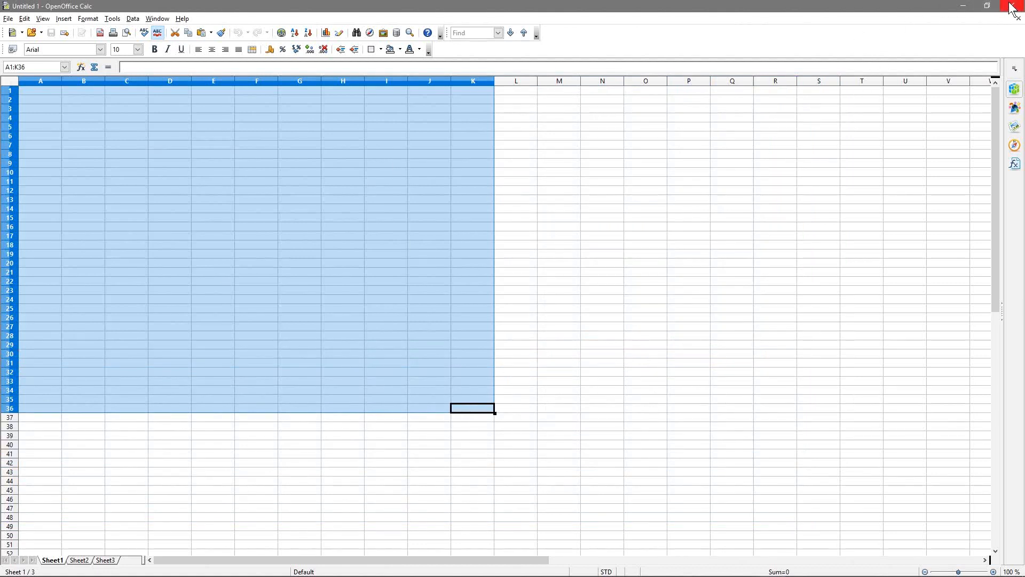